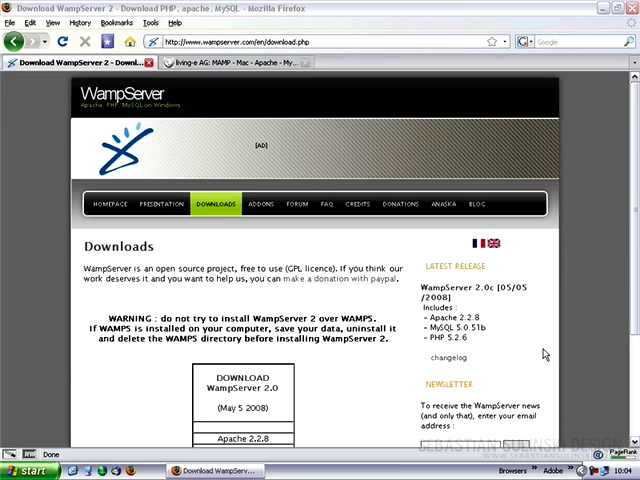
mouse_move(536, 352)
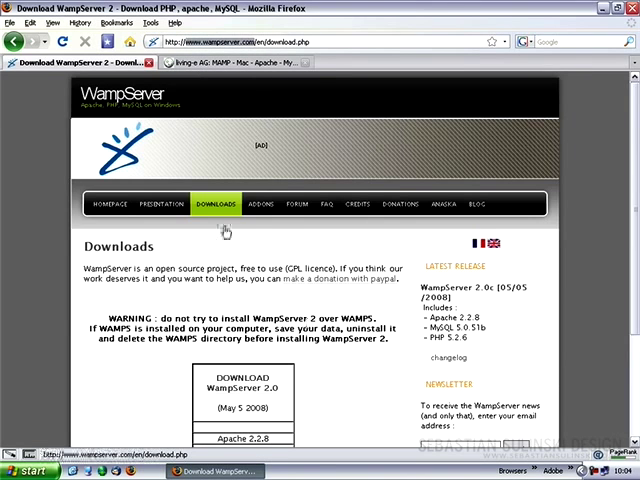
Leave the browser and launch the WampServer installer from the desktop.
left_click(228, 392)
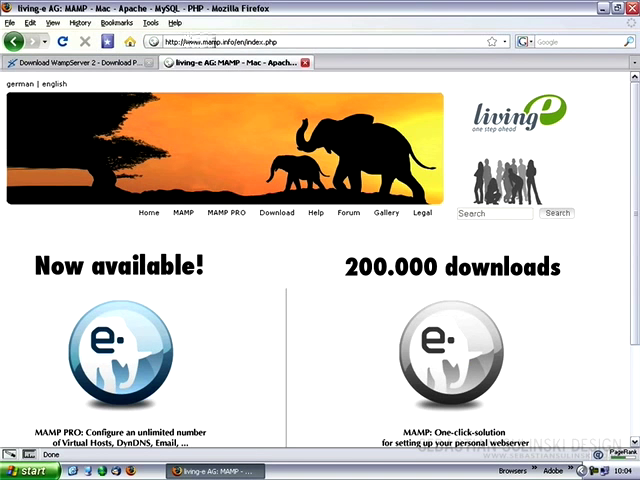
mouse_move(304, 364)
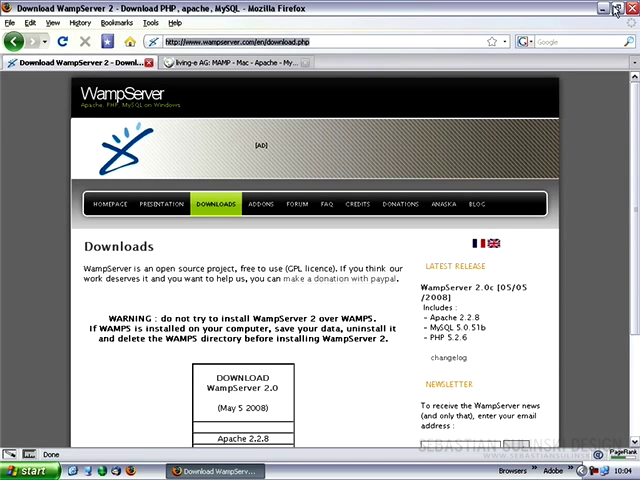
mouse_move(600, 12)
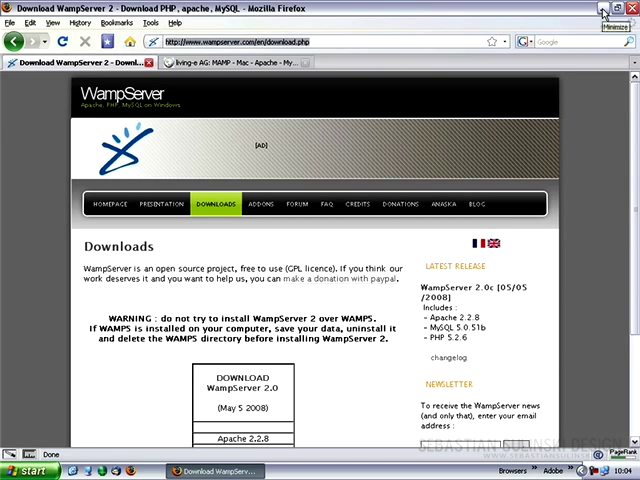
left_click(600, 8)
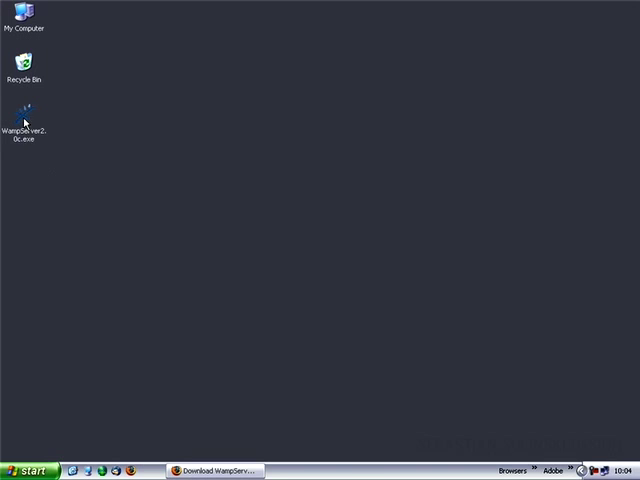
double_click(24, 110)
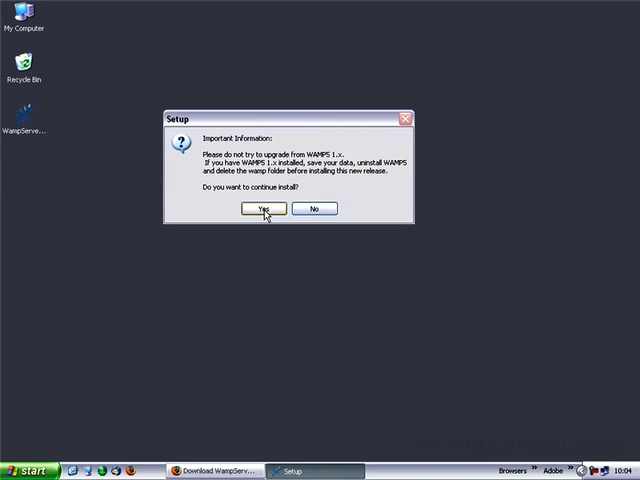
Continue past the upgrade warning, the welcome screen and the licence agreement.
left_click(262, 208)
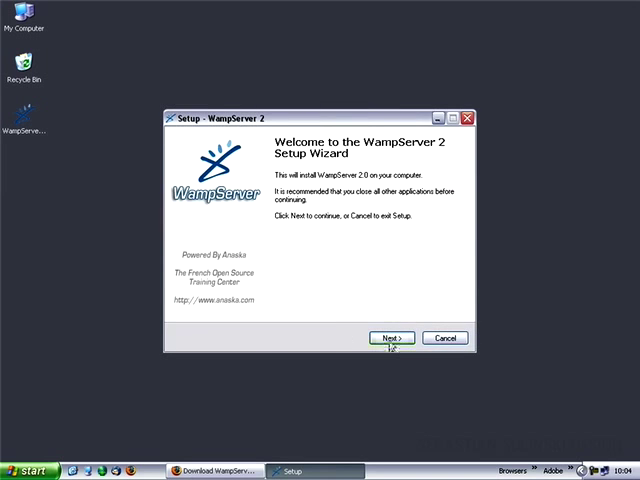
left_click(388, 336)
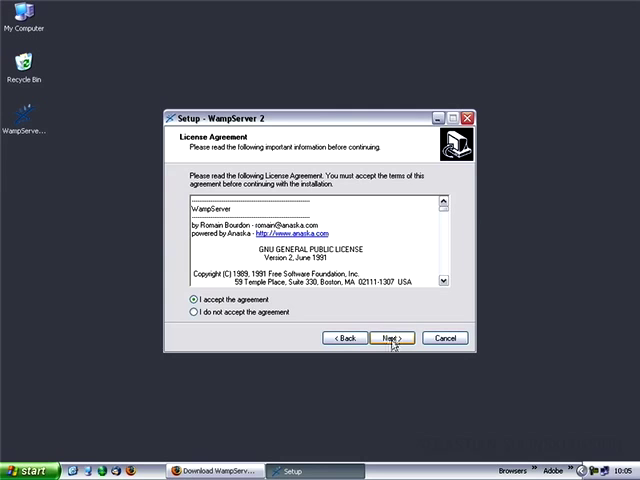
left_click(392, 338)
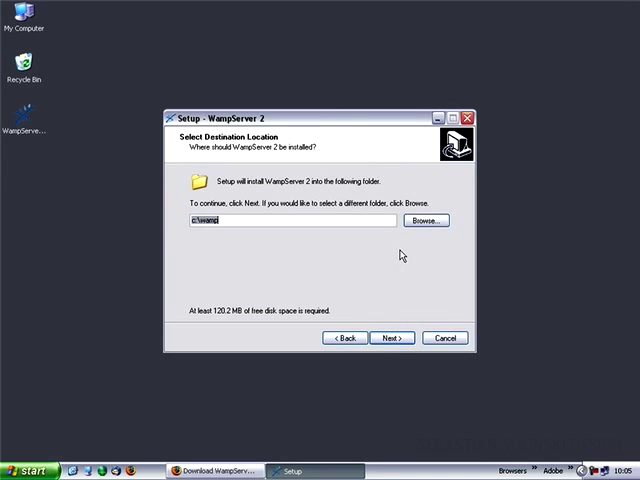
mouse_move(386, 238)
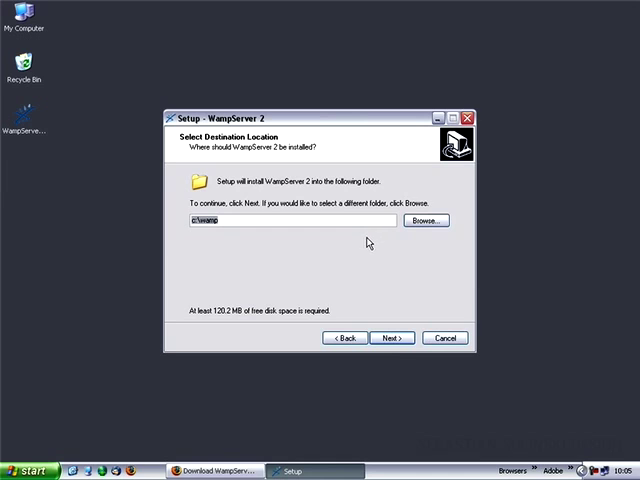
mouse_move(366, 244)
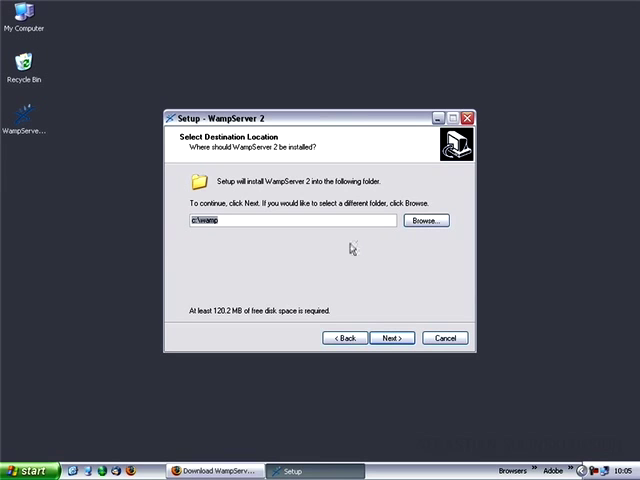
mouse_move(348, 244)
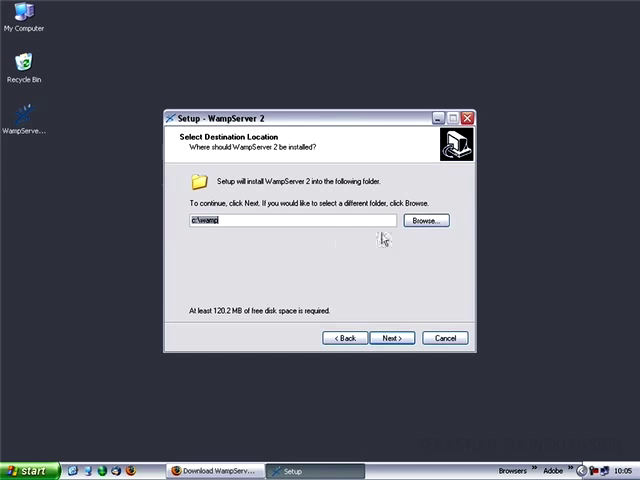
Choose D:\wamp as the install folder and request a Quick Launch icon, reaching Ready to Install.
left_click(424, 220)
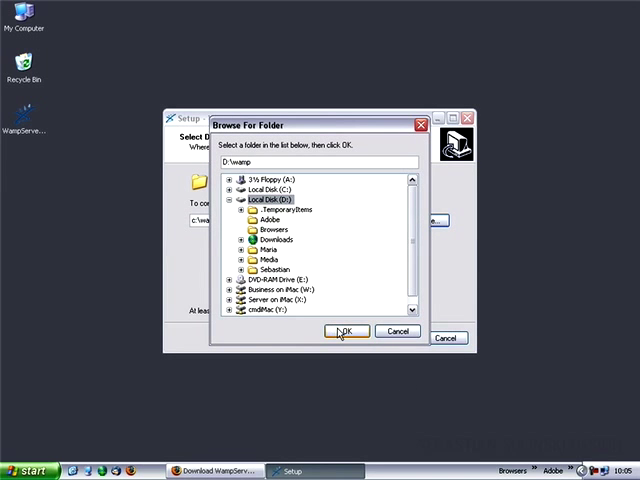
left_click(344, 332)
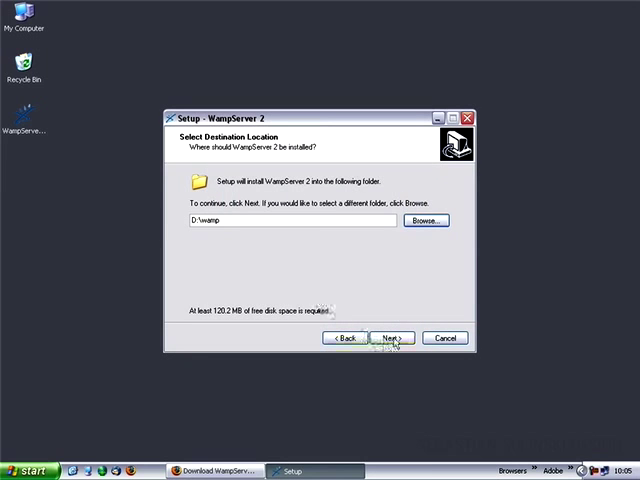
left_click(392, 336)
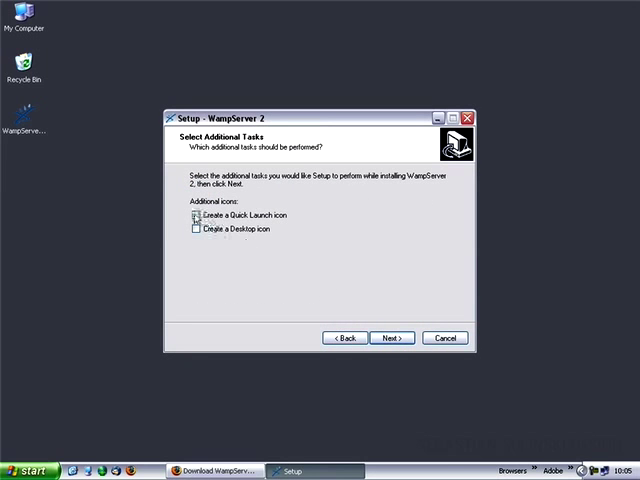
left_click(192, 216)
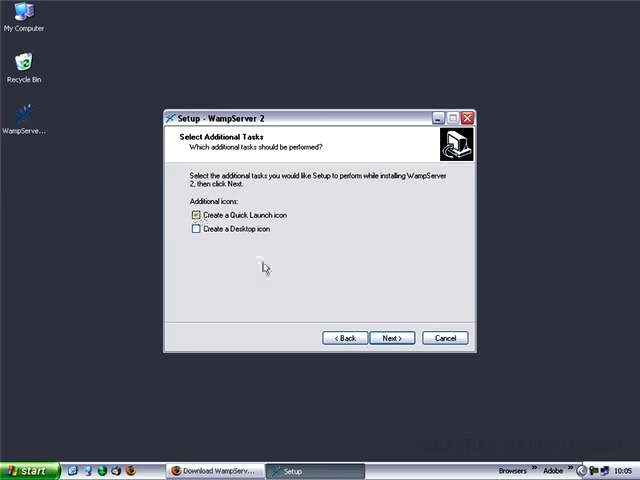
left_click(392, 336)
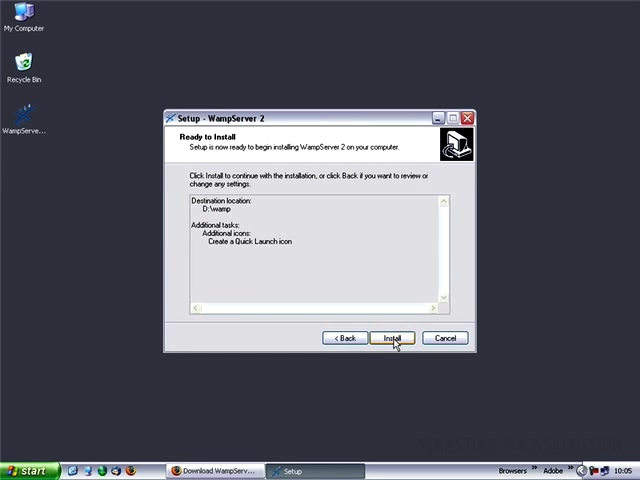
Install WampServer and pick firefox.exe from C:\Program Files\Mozilla Firefox as the default browser.
left_click(392, 336)
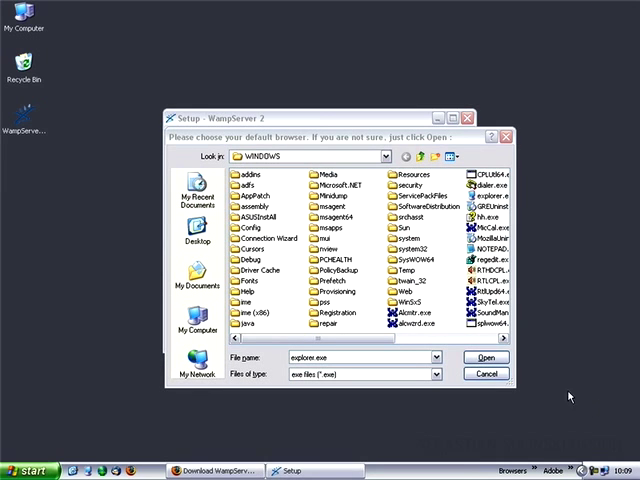
mouse_move(398, 156)
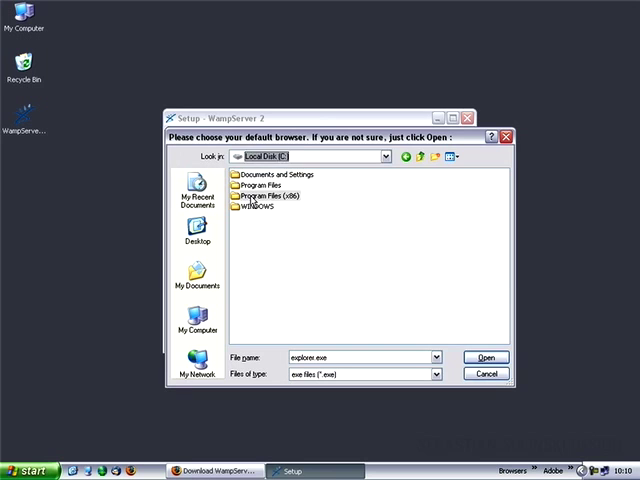
mouse_move(260, 196)
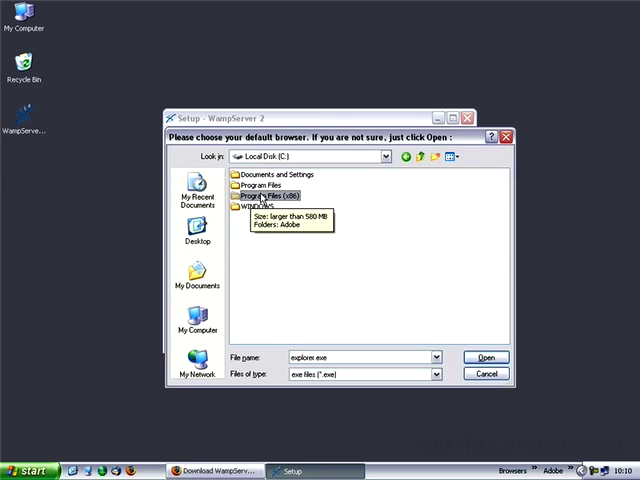
double_click(276, 196)
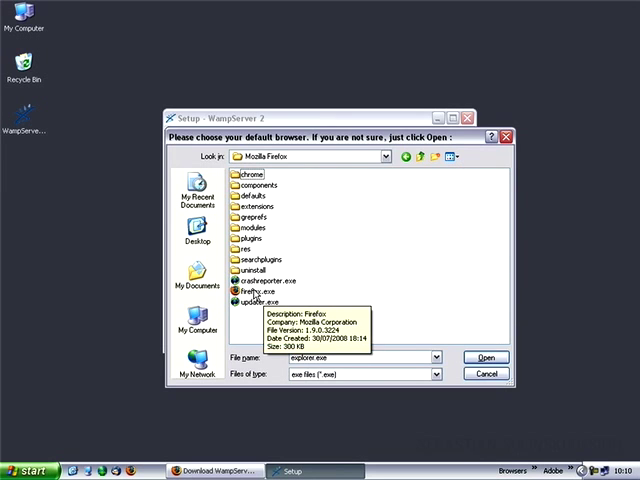
left_click(260, 298)
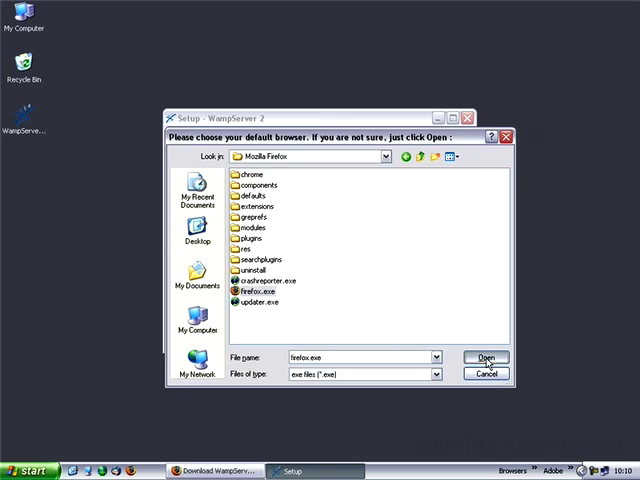
left_click(486, 356)
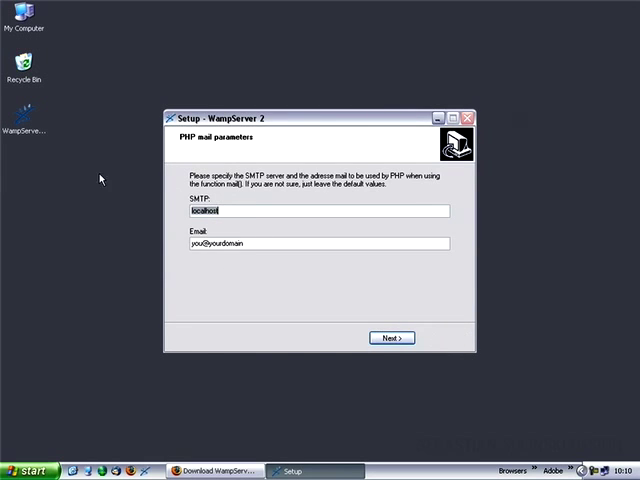
mouse_move(218, 190)
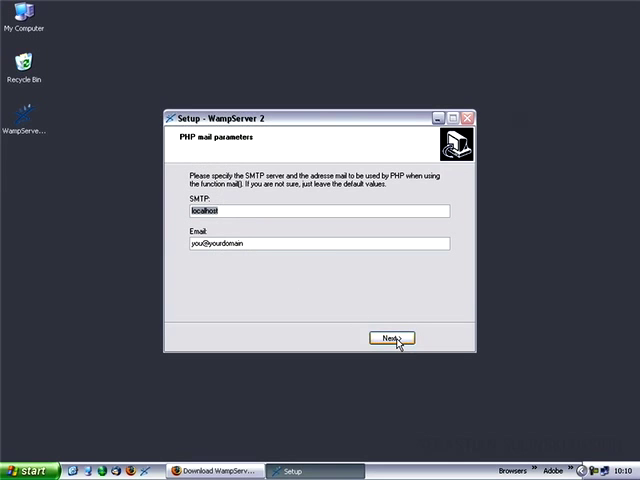
Keep the default PHP mail settings and finish setup with WampServer launched.
left_click(390, 338)
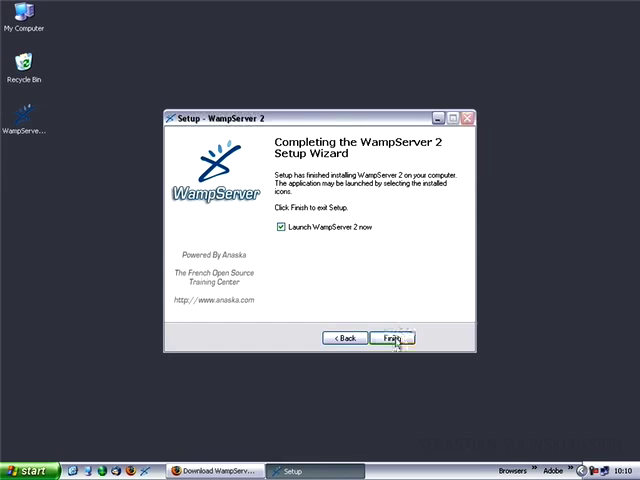
left_click(392, 338)
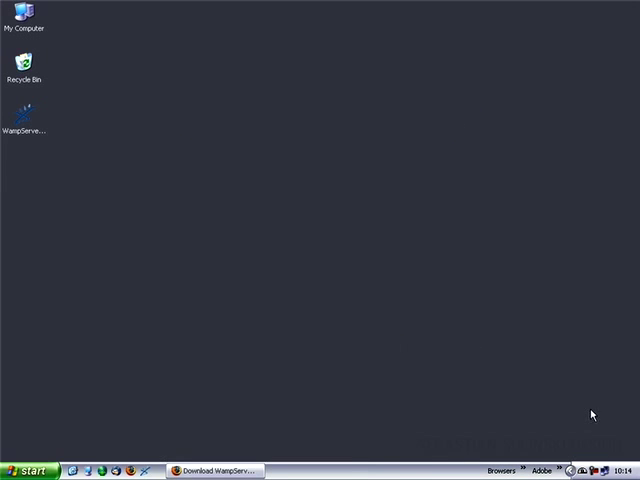
mouse_move(584, 468)
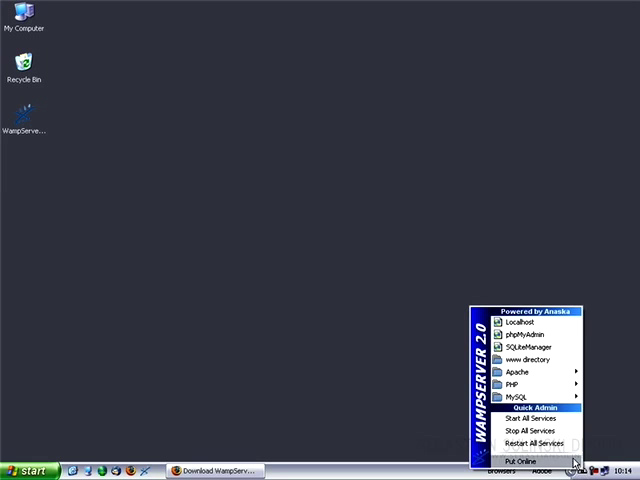
mouse_move(520, 320)
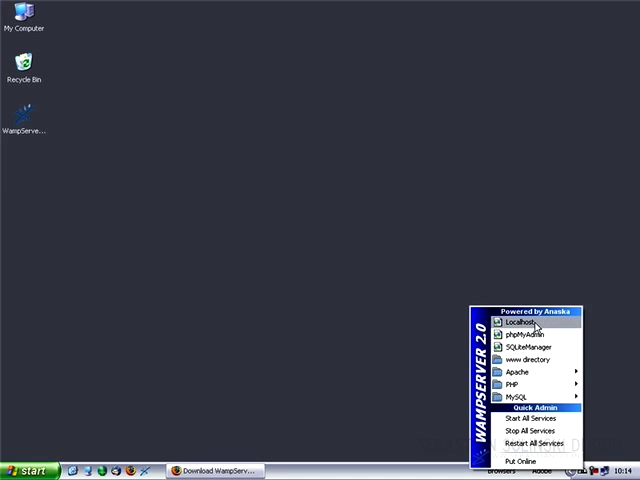
left_click(508, 324)
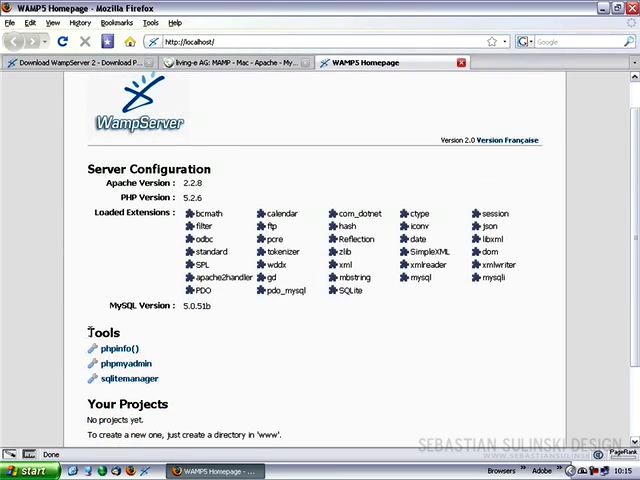
scroll("down", 3)
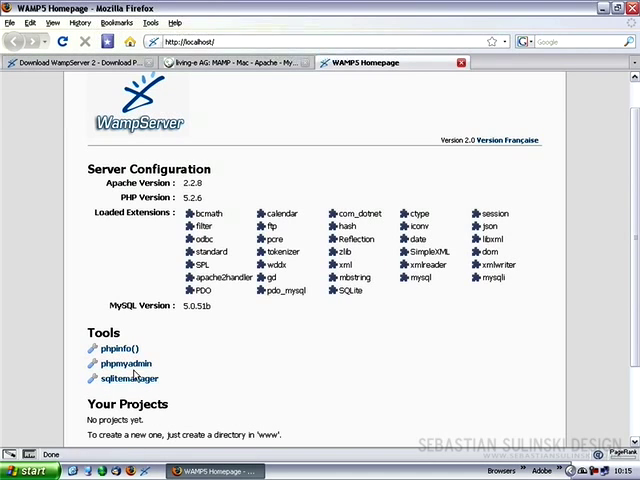
mouse_move(124, 364)
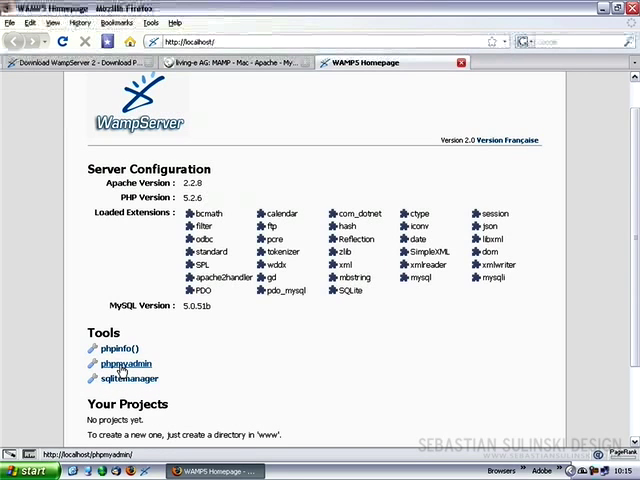
Follow the phpmyadmin link under Tools to the localhost database overview.
left_click(124, 364)
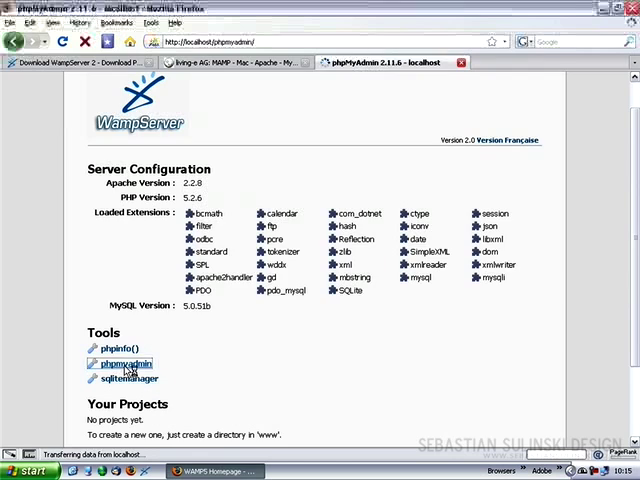
left_click(122, 364)
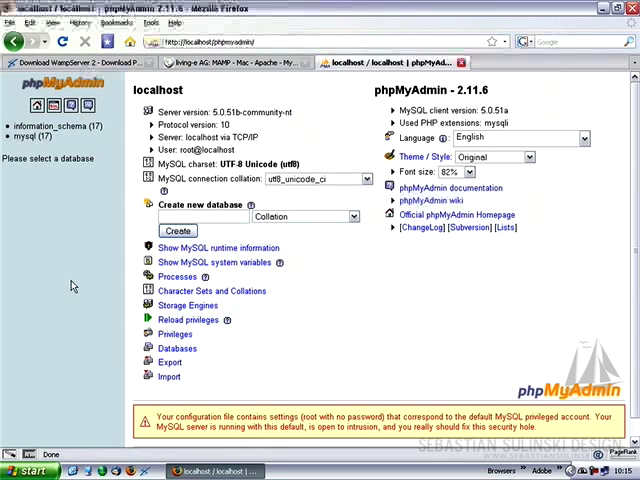
mouse_move(98, 148)
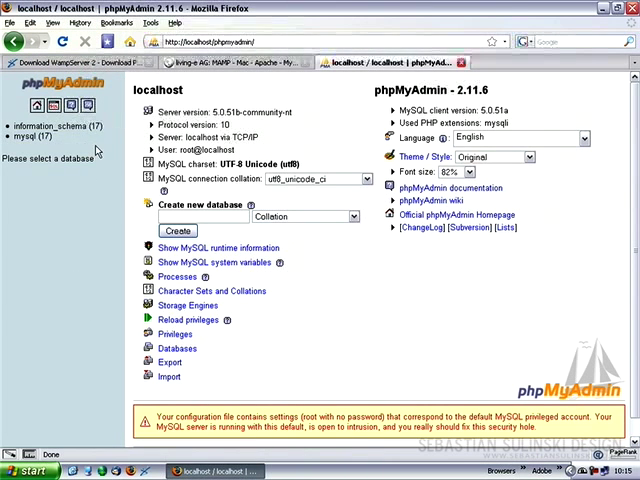
mouse_move(84, 210)
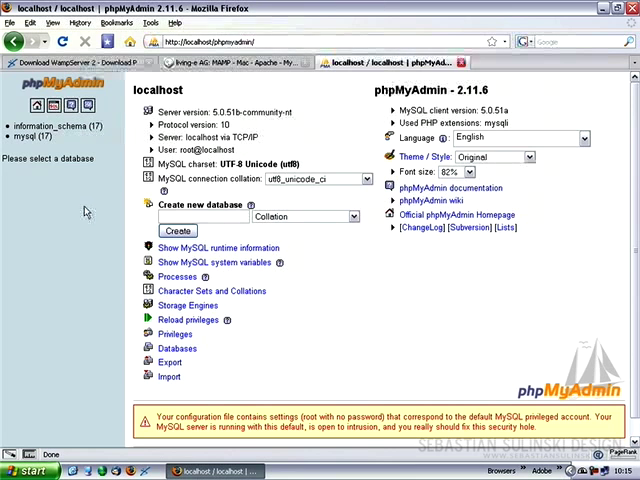